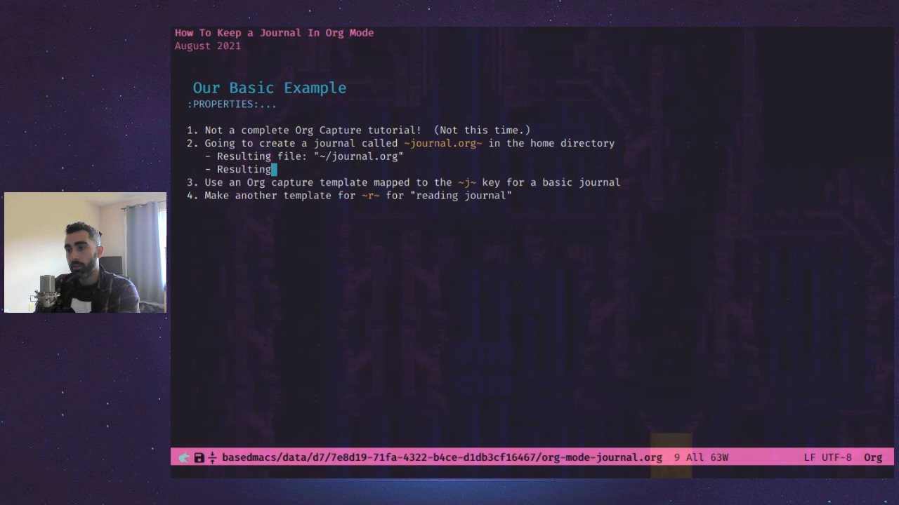
- Add file: "~/reading after the second 'Resulting' bullet
type("file: \"~/reading")
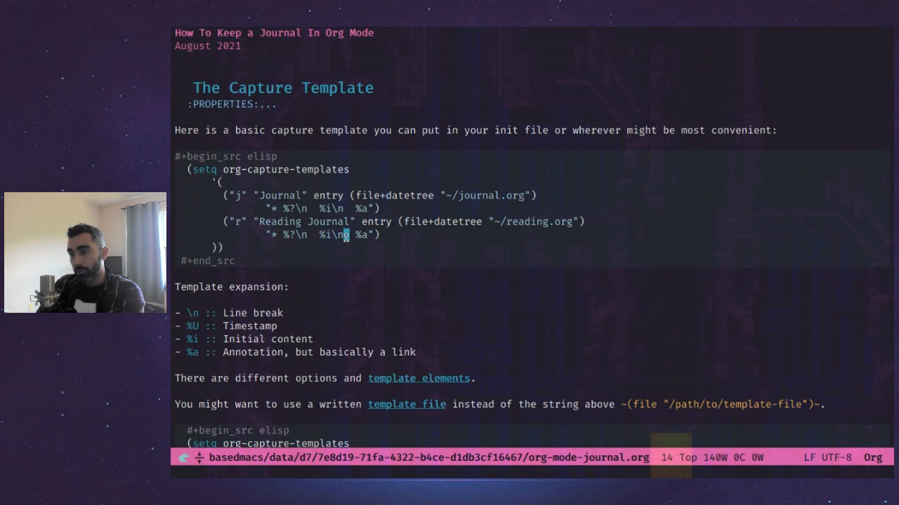
- Scroll down to the org-capture-templates block under The Capture Template heading
scroll("down", 3)
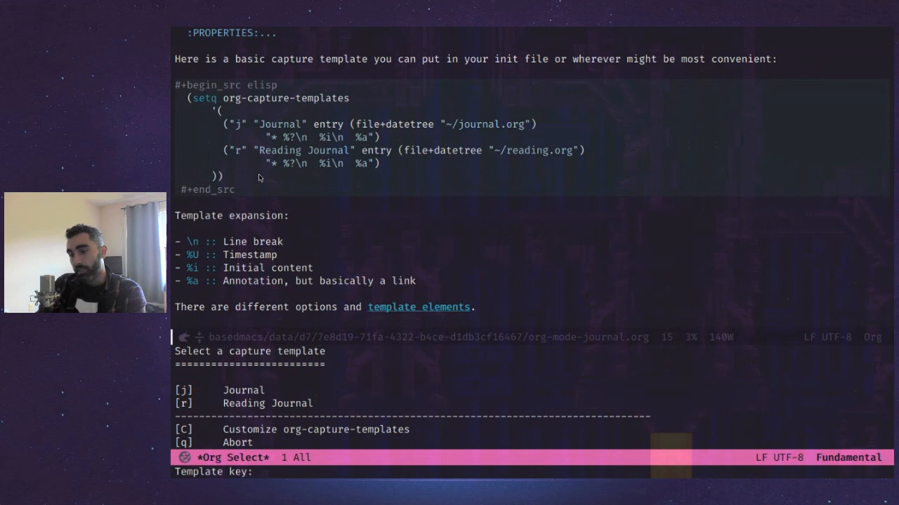
- Choose the Journal template (j) in the capture template menu
key("j")
type("o")
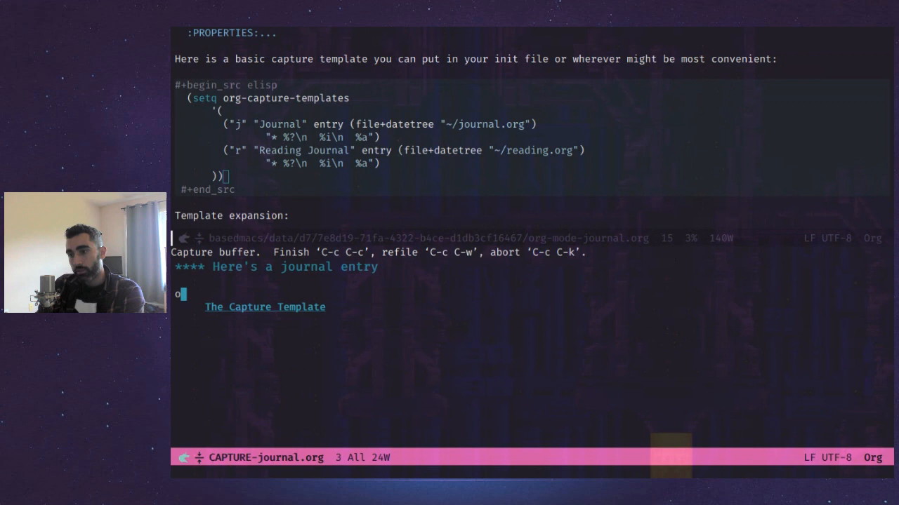
- Write the journal body: "It's a great day. We're filling it out. We'll do it live!"
type("It's a great day.")
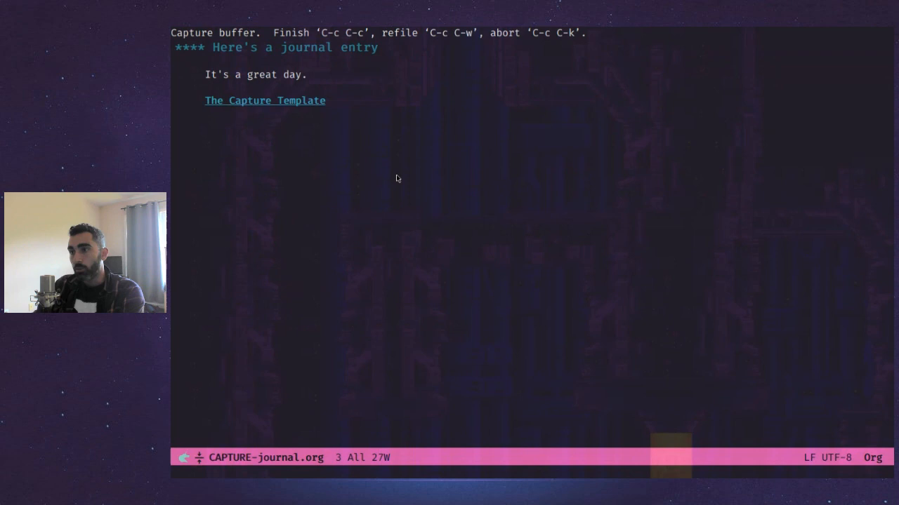
type("We")
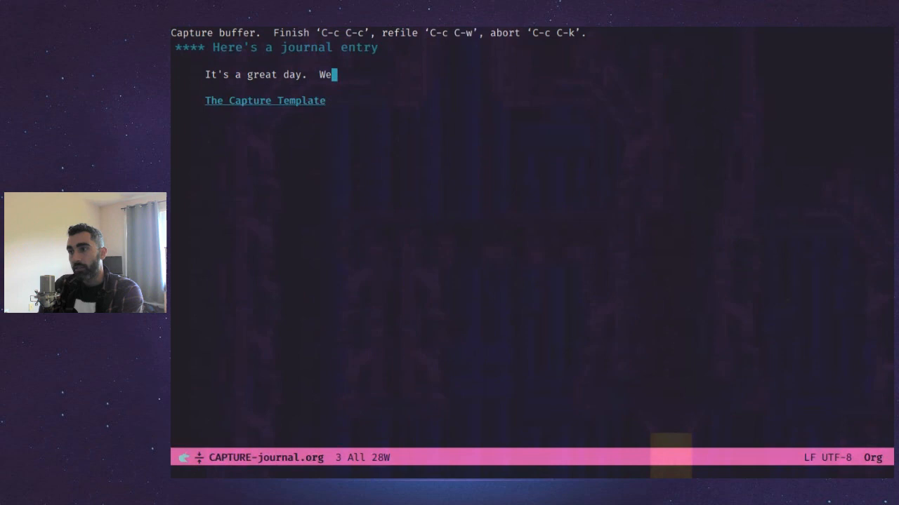
type("'re filling it out.  We'll do it live!")
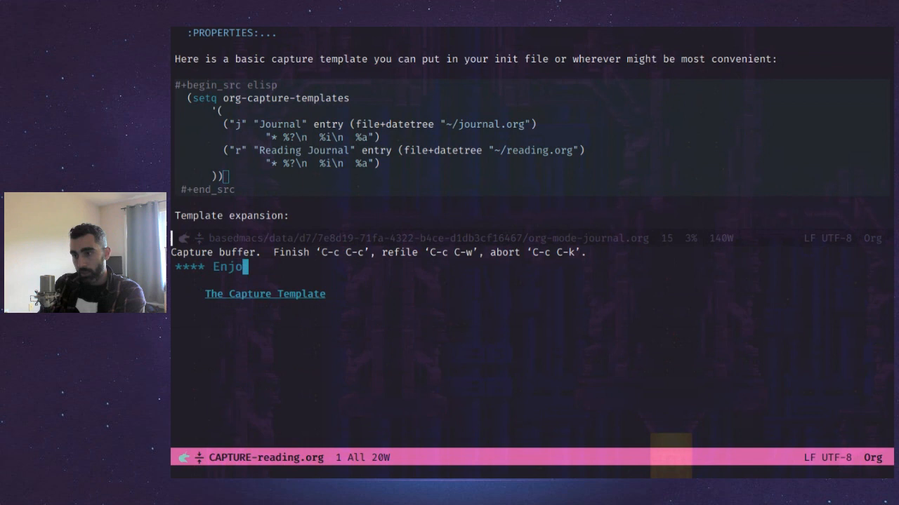
- Finish the heading "Enjoying John Milton" and add the note "Reading Paradise Lost"
type("ying John Milton")
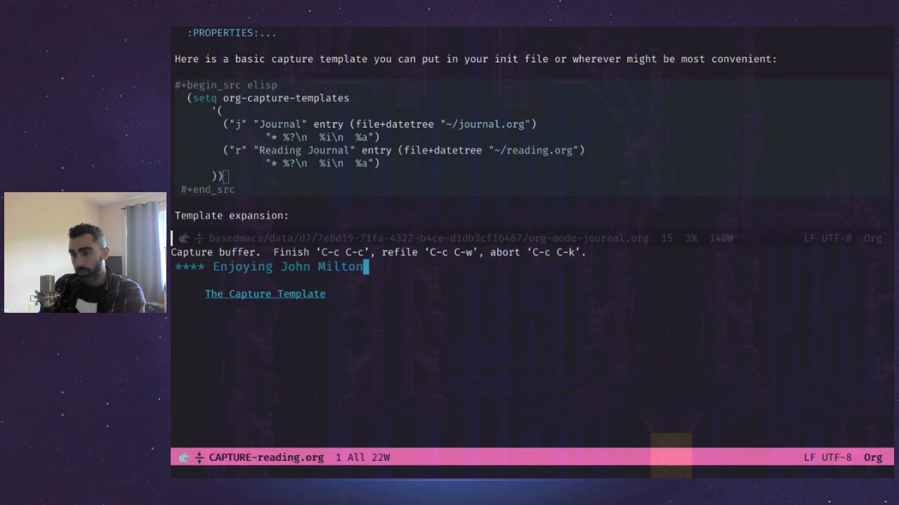
type("Reading Paradise Lost")
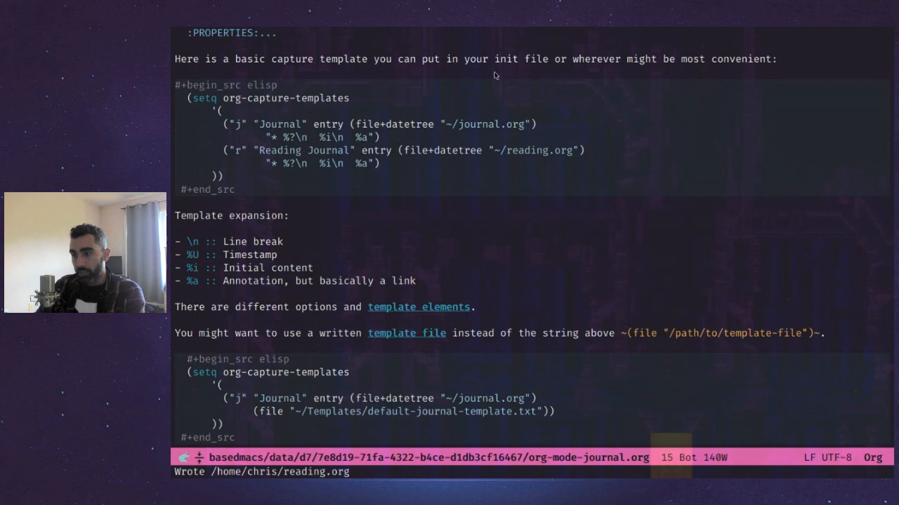
- Type "read" to begin switching to the reading file
type("read")
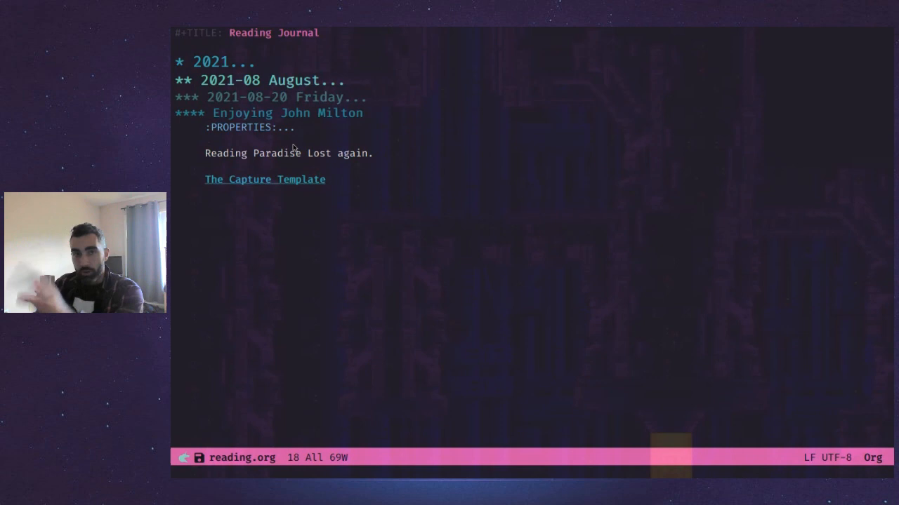
mouse_move(265, 195)
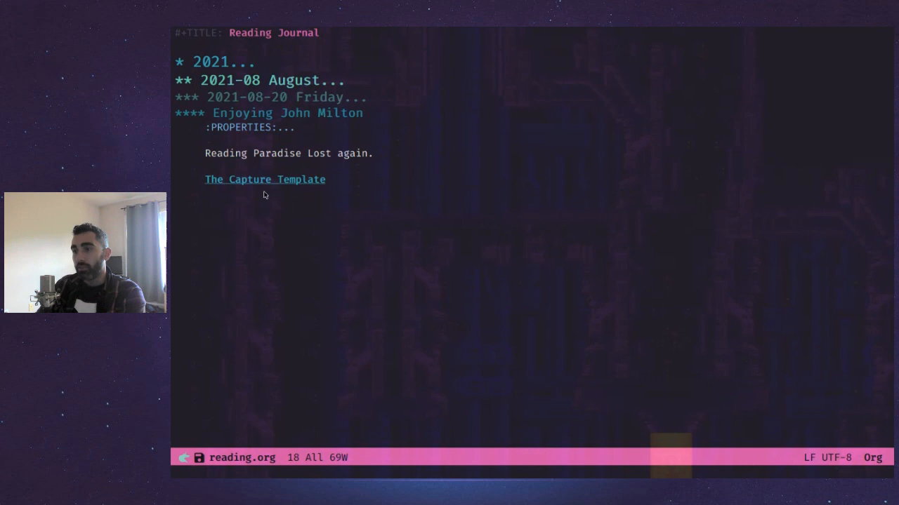
- Follow The Capture Template link from the Enjoying John Milton entry in reading.org
left_click(265, 179)
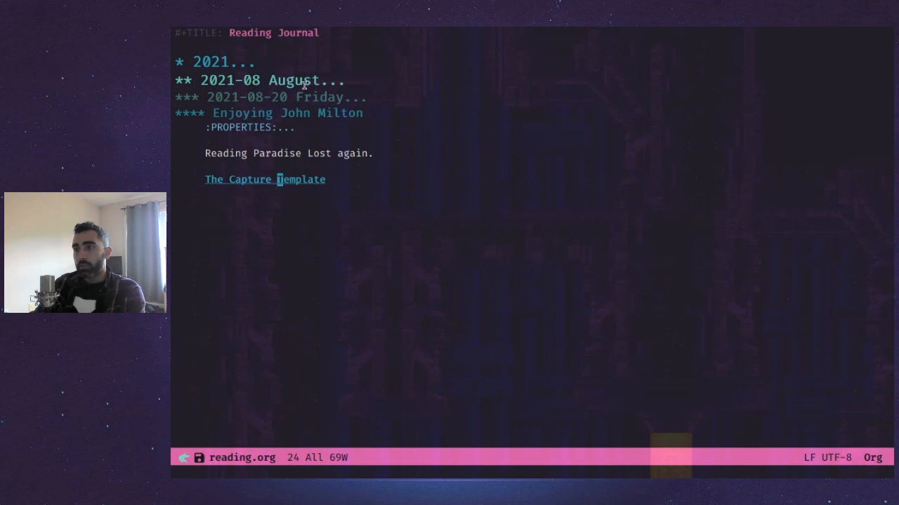
left_click(264, 179)
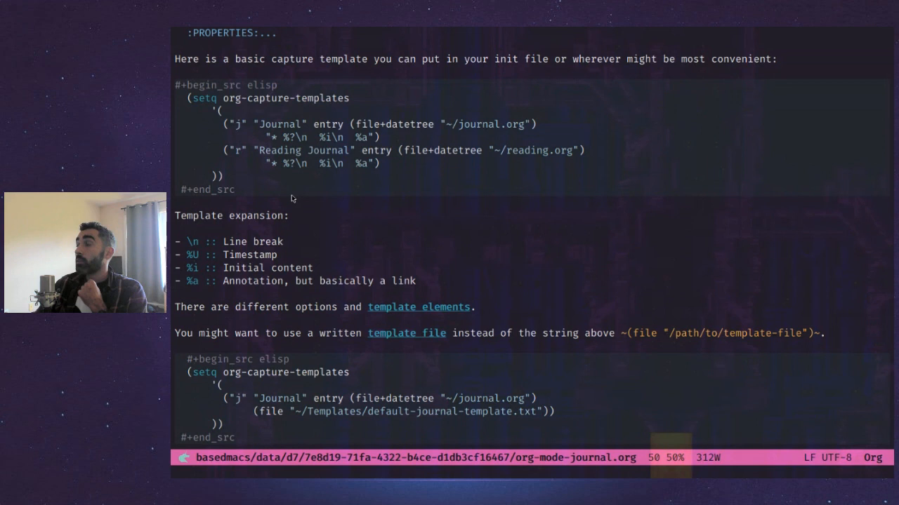
- Prefix the Reading Journal template key with "j" to make it jr
type("j")
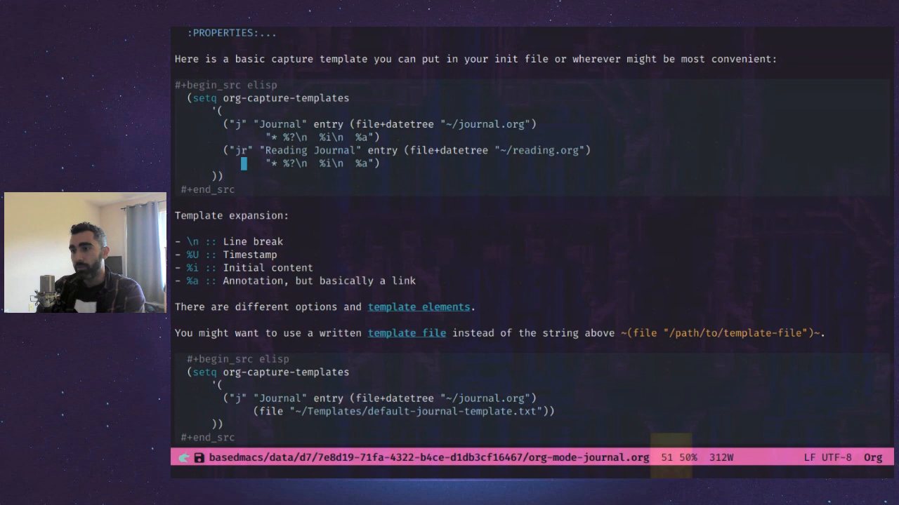
- Run org-capture (C-c c) to show the template chooser with the new jr key
key("C-c c")
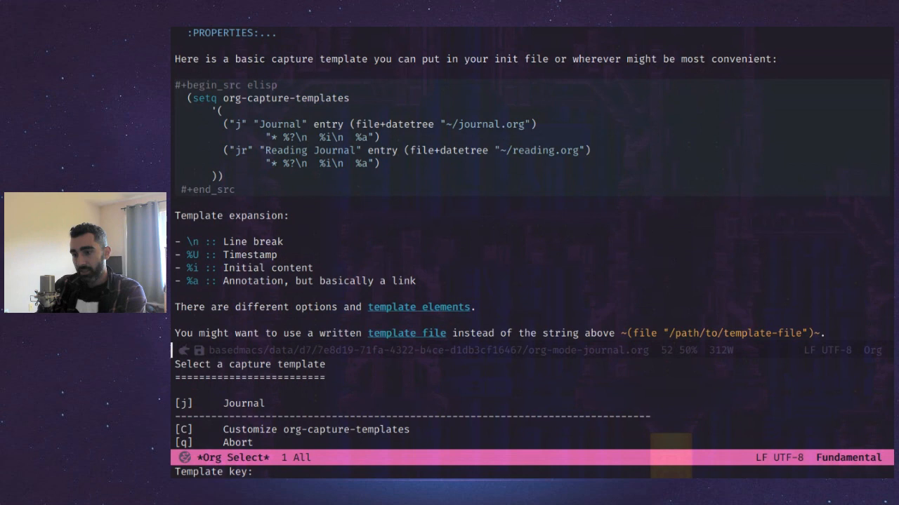